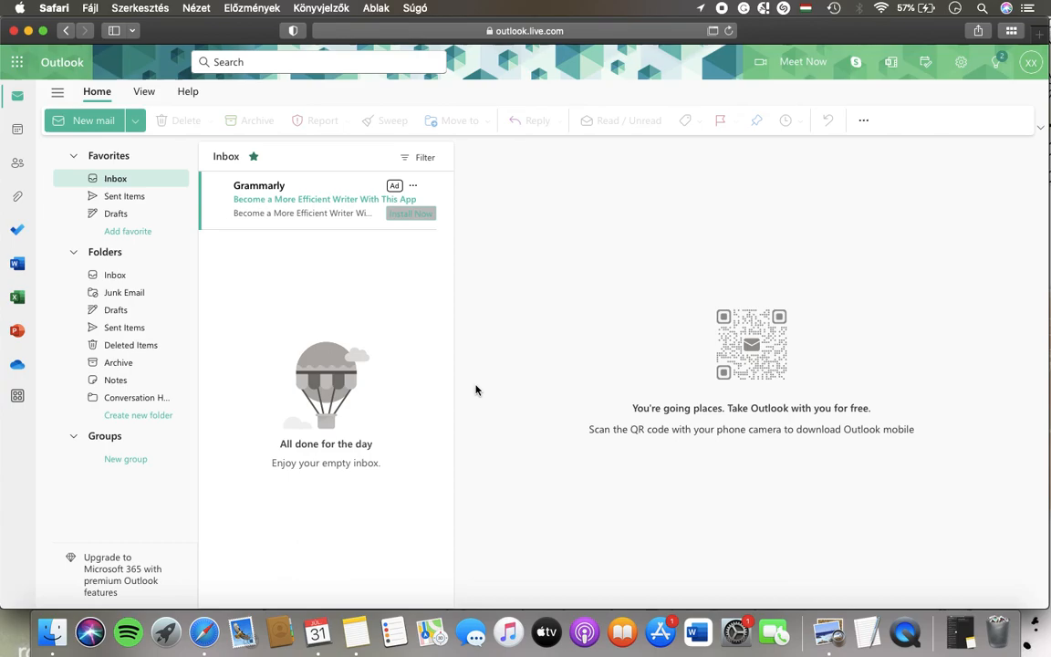
Step: Navigate to Settings > Calendar > Events and invitations, showing meeting provider and reminder options
left_click(960, 62)
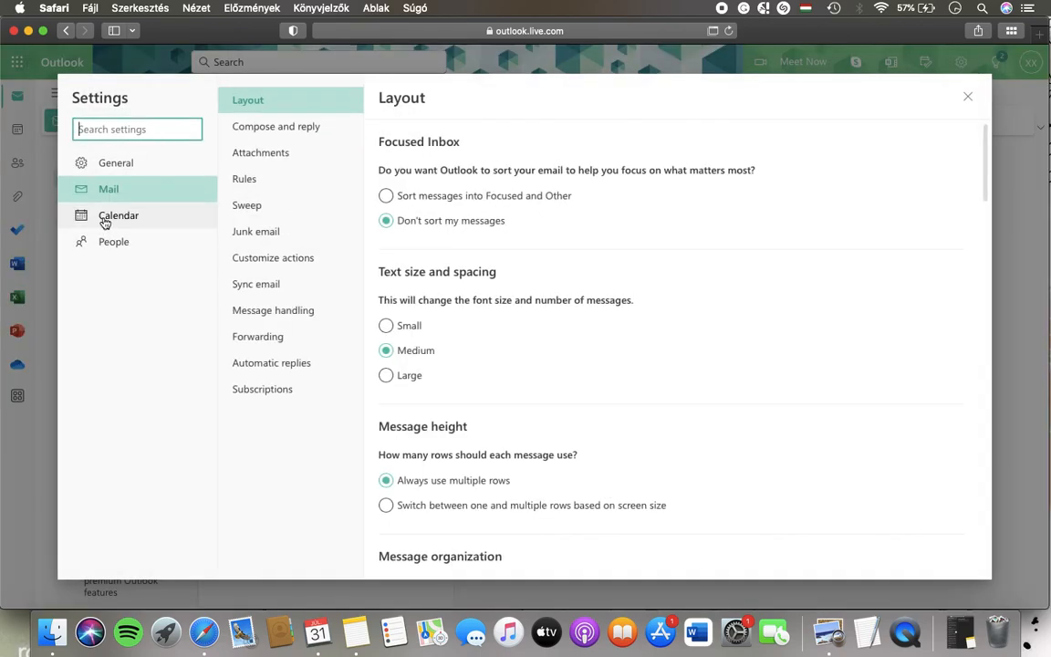
left_click(117, 215)
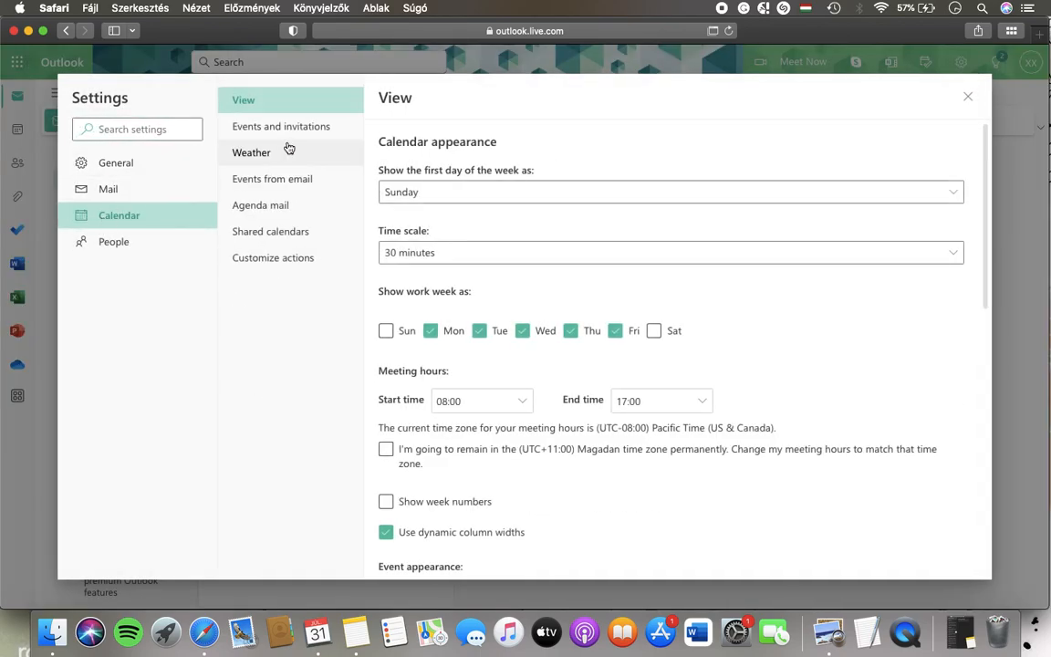
left_click(281, 126)
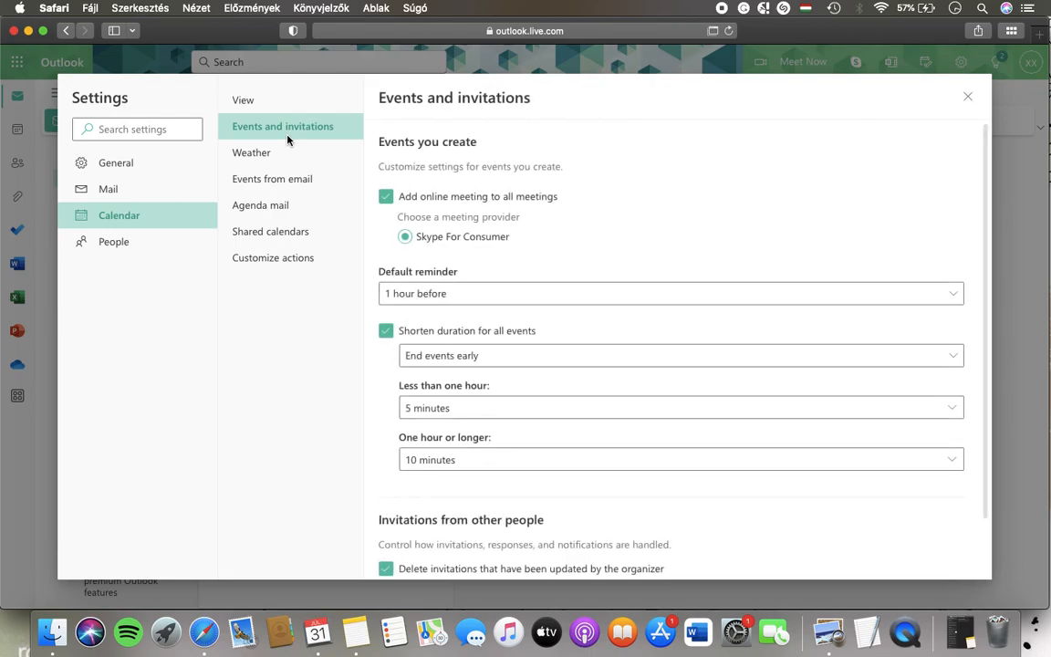
scroll("down", 3)
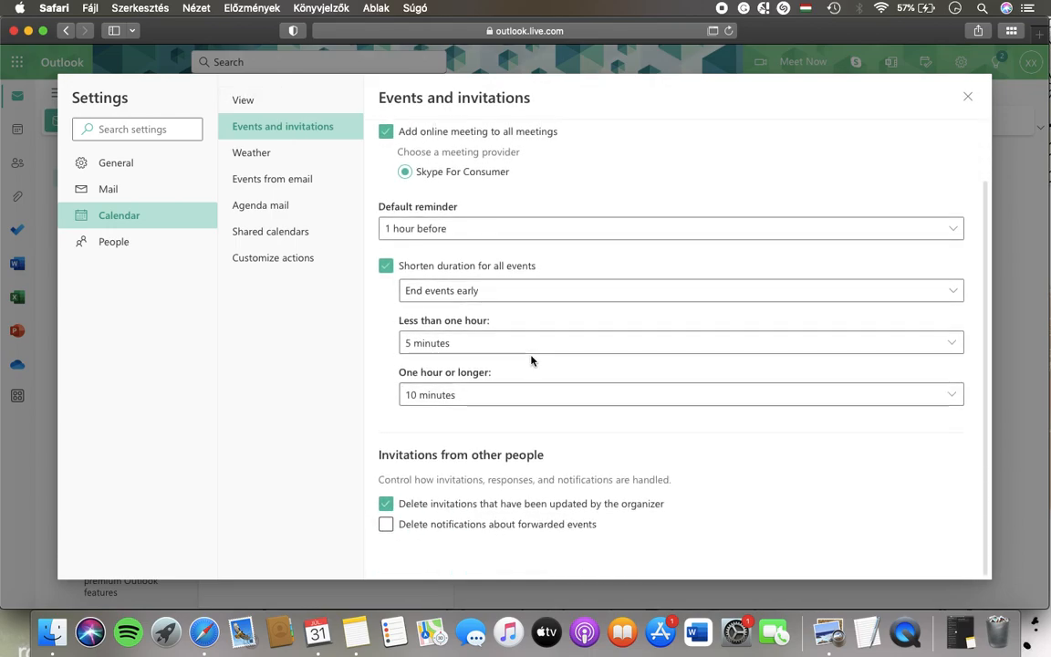
mouse_move(427, 471)
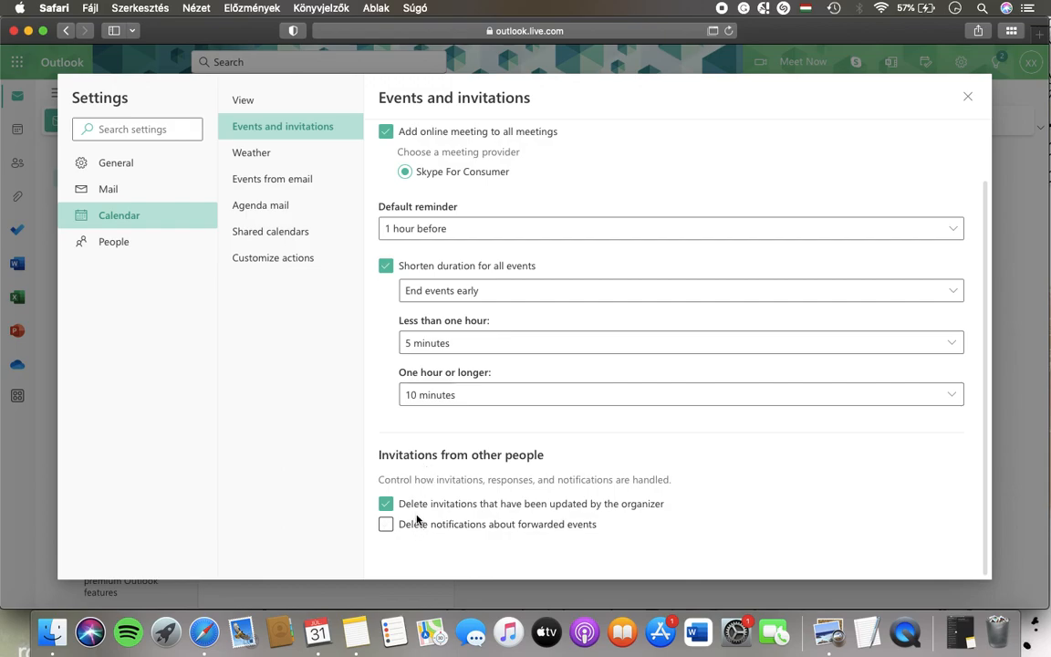
mouse_move(417, 515)
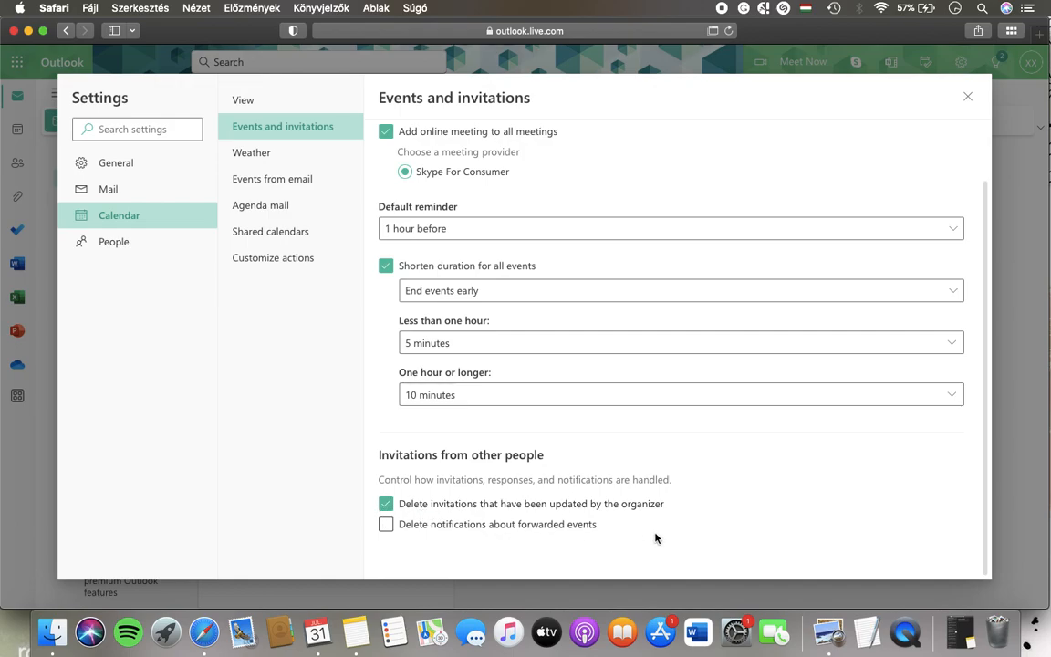
mouse_move(932, 578)
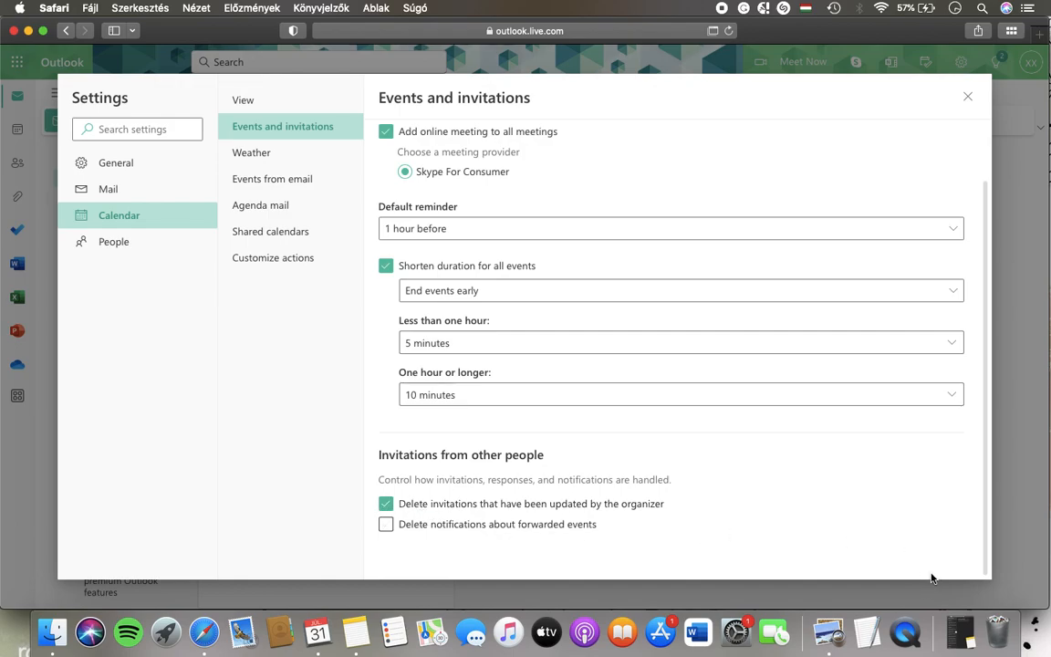